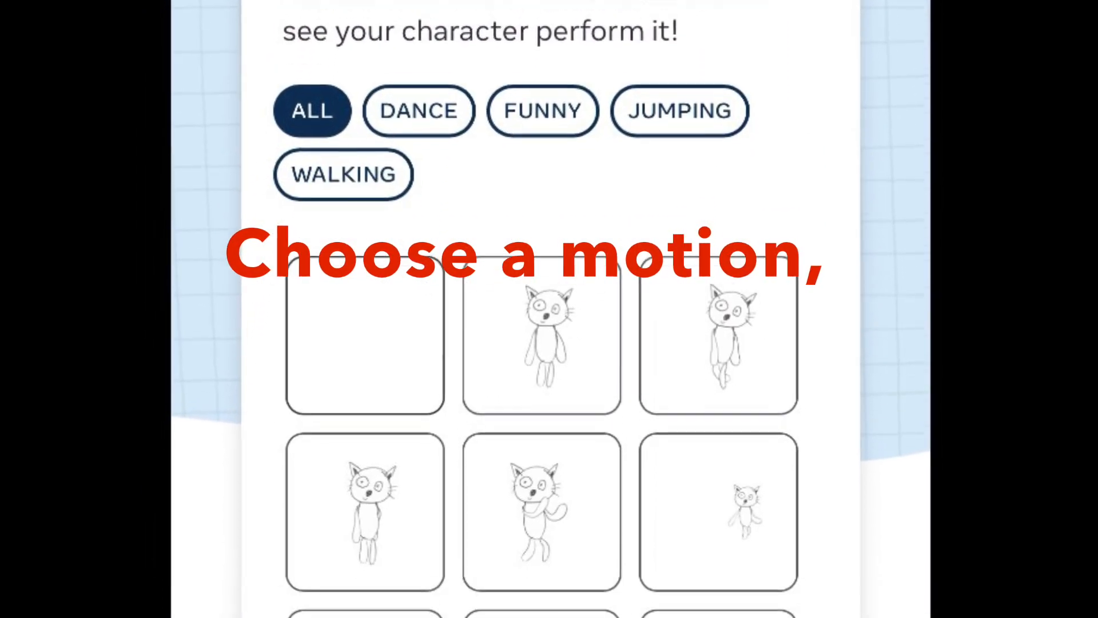
# Scroll through the Add Animation motion grid for the drawn cat character.
pyautogui.scroll(-3)
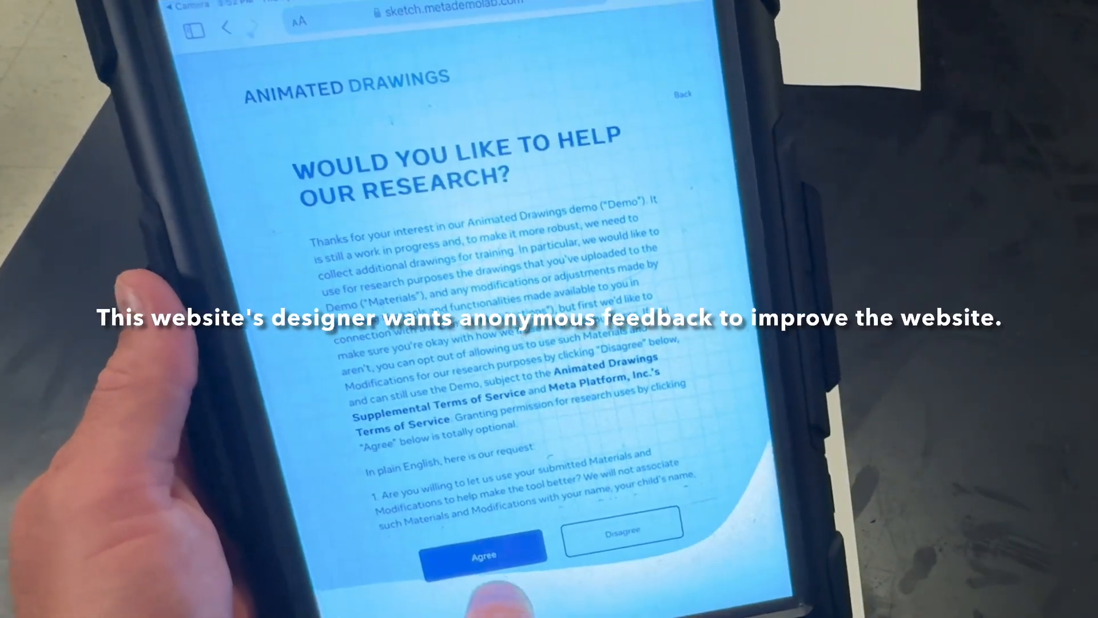
pyautogui.click(483, 554)
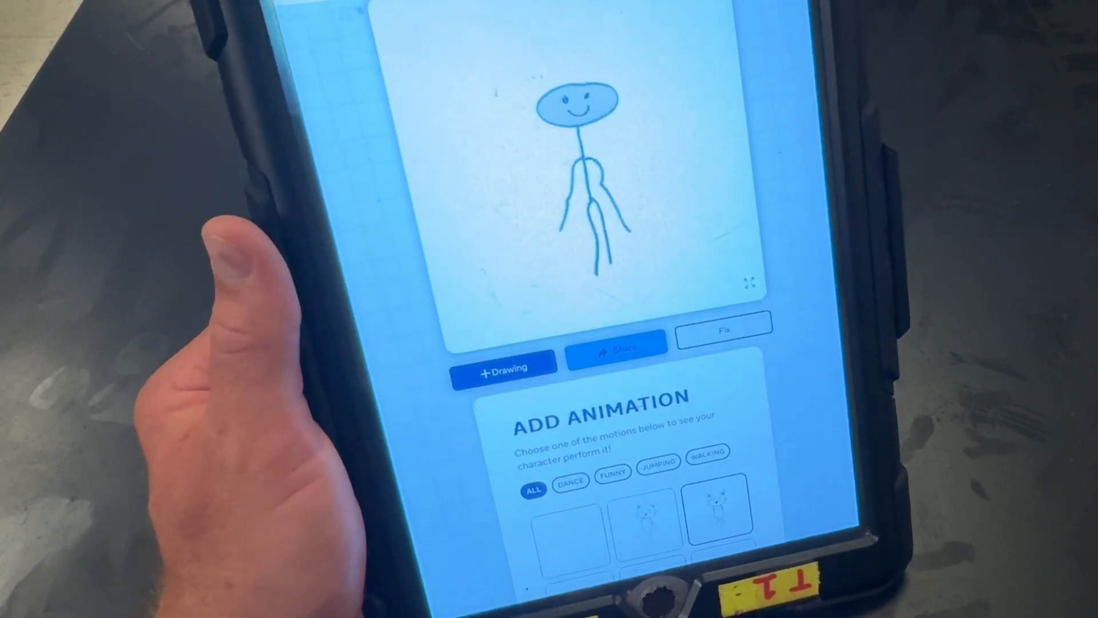
# Filter motions to FUNNY, make the stick figure perform one, and start sharing it.
pyautogui.click(572, 488)
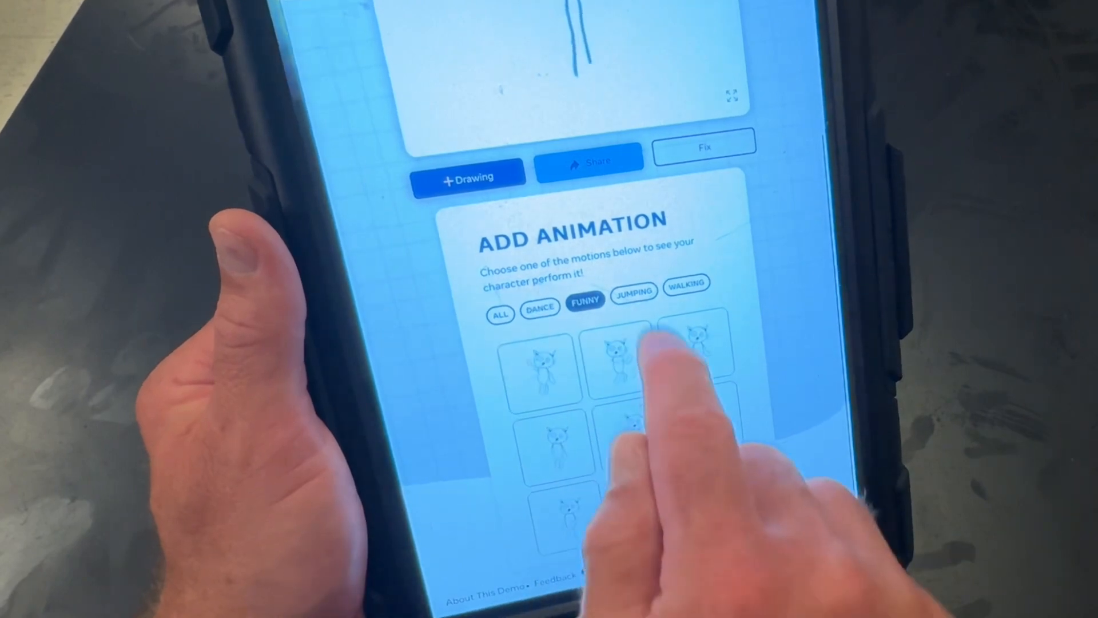
pyautogui.click(687, 292)
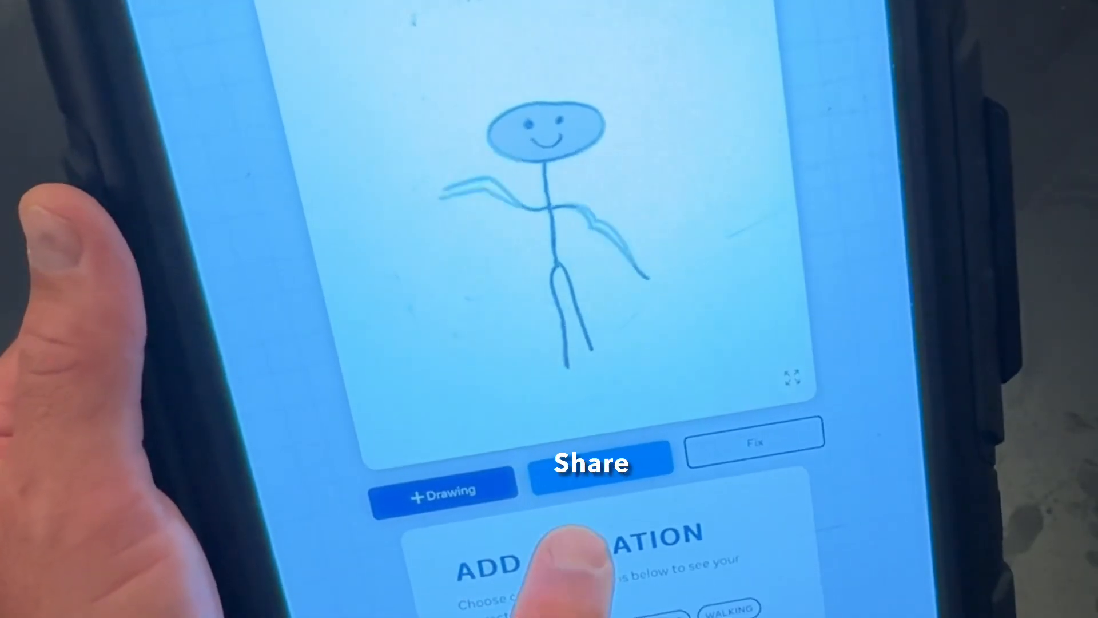
pyautogui.click(590, 469)
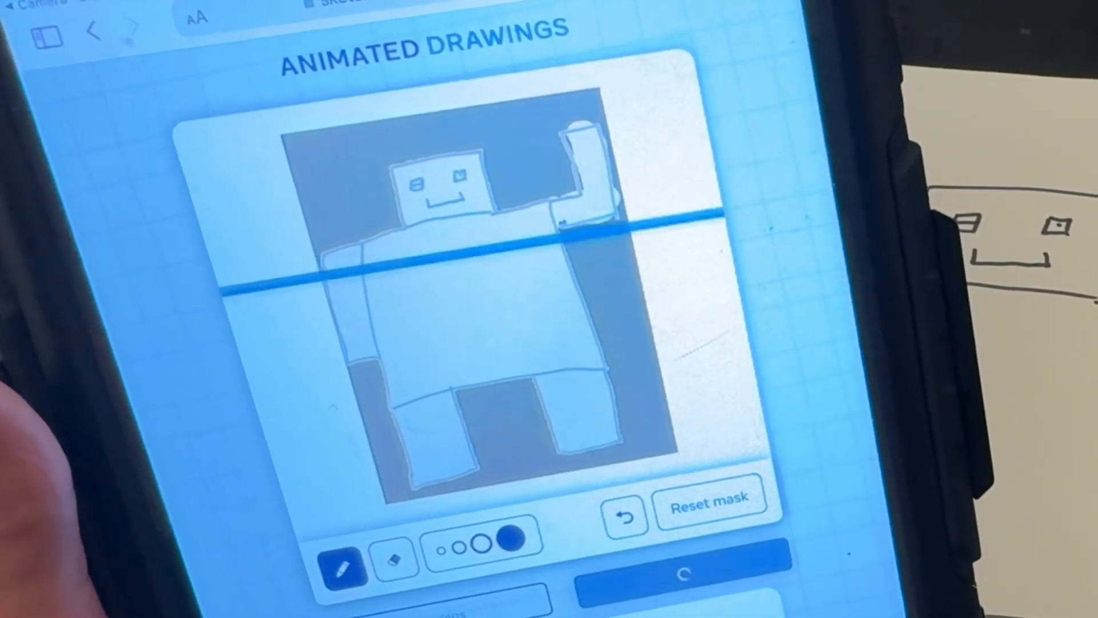
# Accept the boxy robot's body mask and continue to the next step.
pyautogui.click(682, 575)
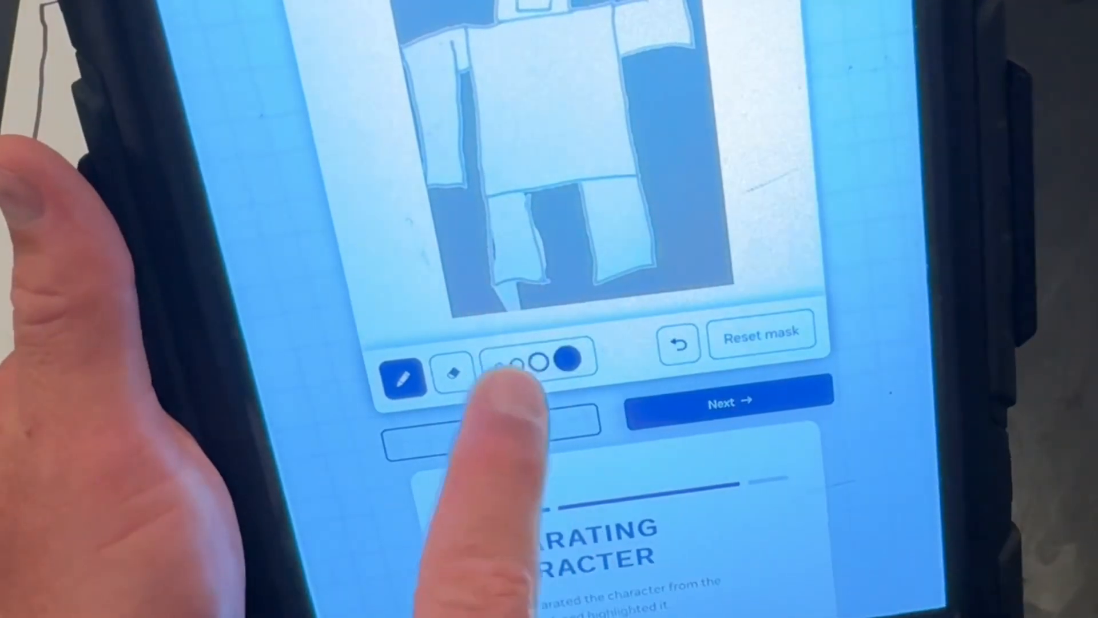
# Choose a different brush size for touching up the robot's mask.
pyautogui.click(453, 378)
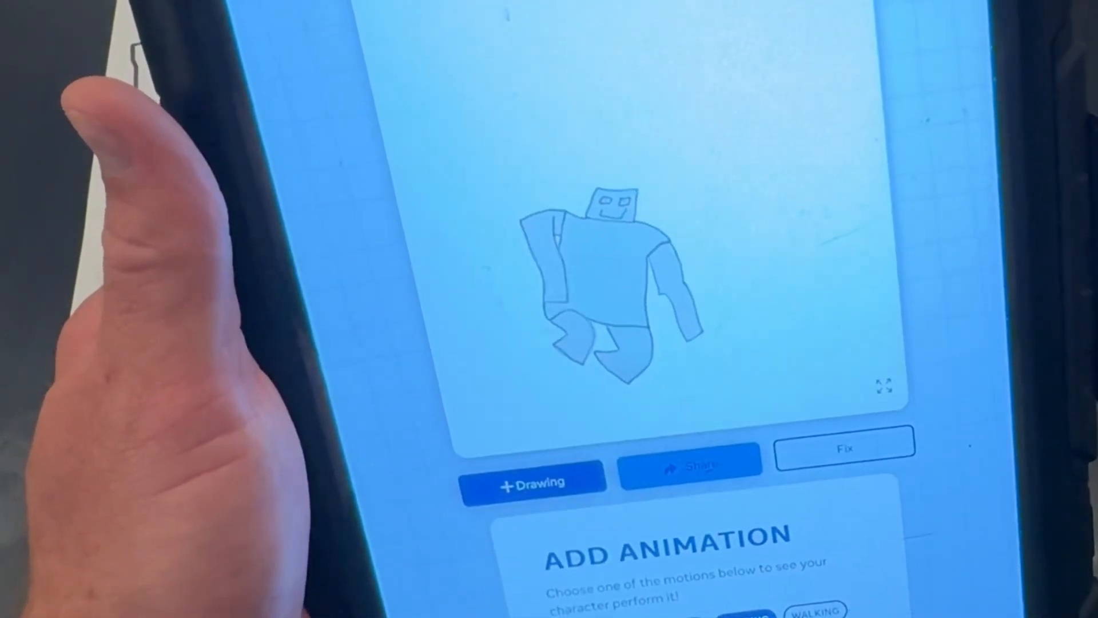
# Choose a motion from the Add Animation gallery for the robot to perform.
pyautogui.click(692, 467)
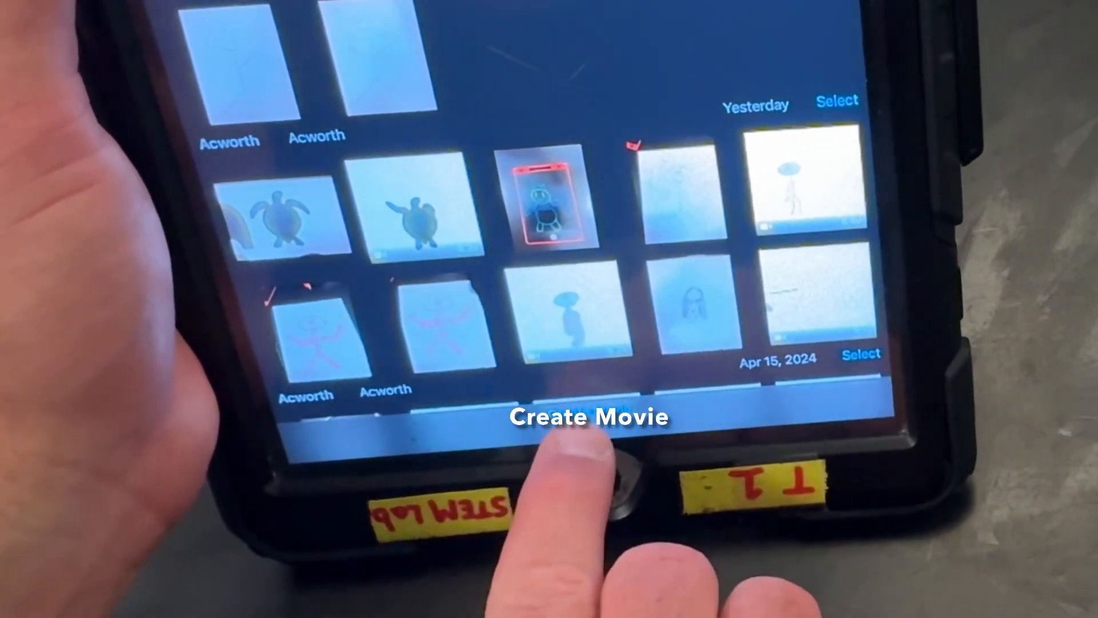
# Create a new movie from the selected animated drawing clips.
pyautogui.click(589, 422)
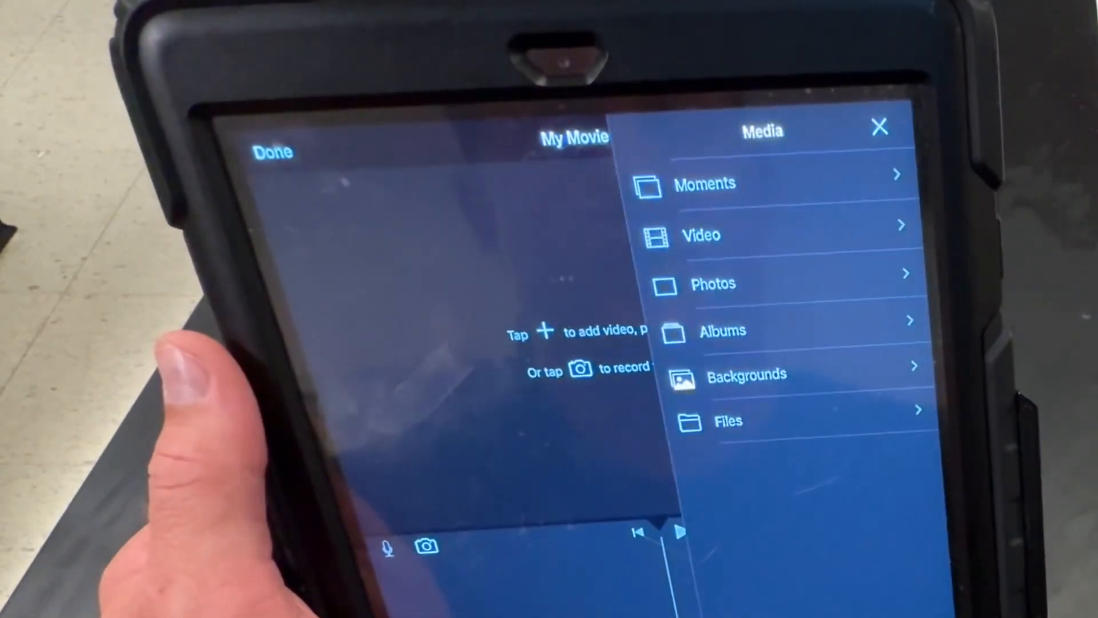
# Browse the Video source to find the robot animation clip.
pyautogui.click(701, 236)
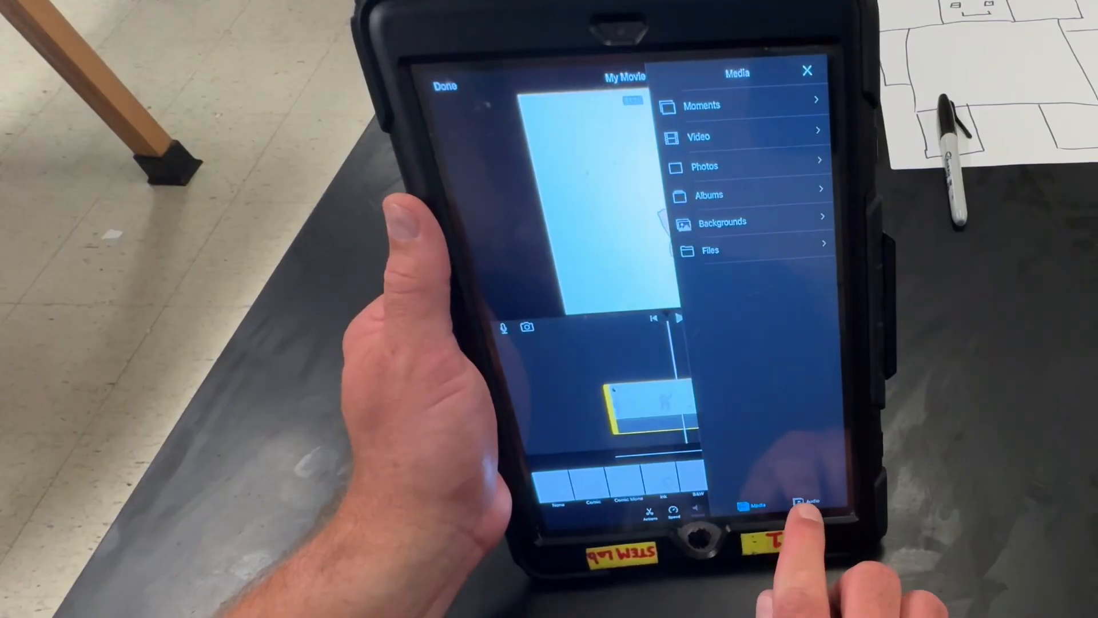
# Add a sound effect from the Audio browser beneath the robot clip.
pyautogui.click(808, 503)
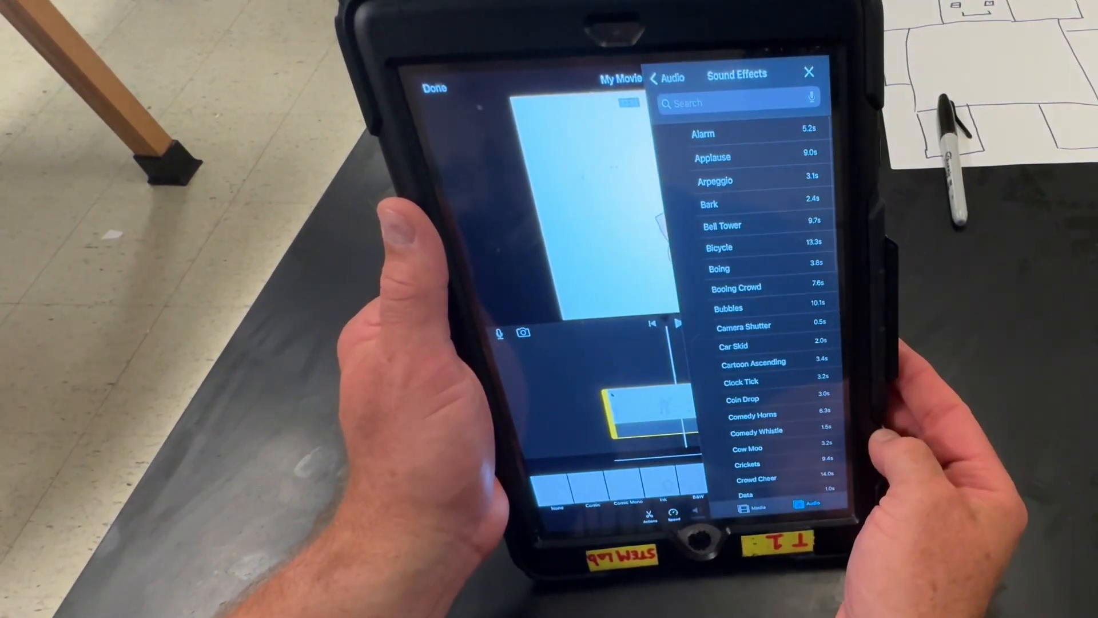
pyautogui.click(655, 76)
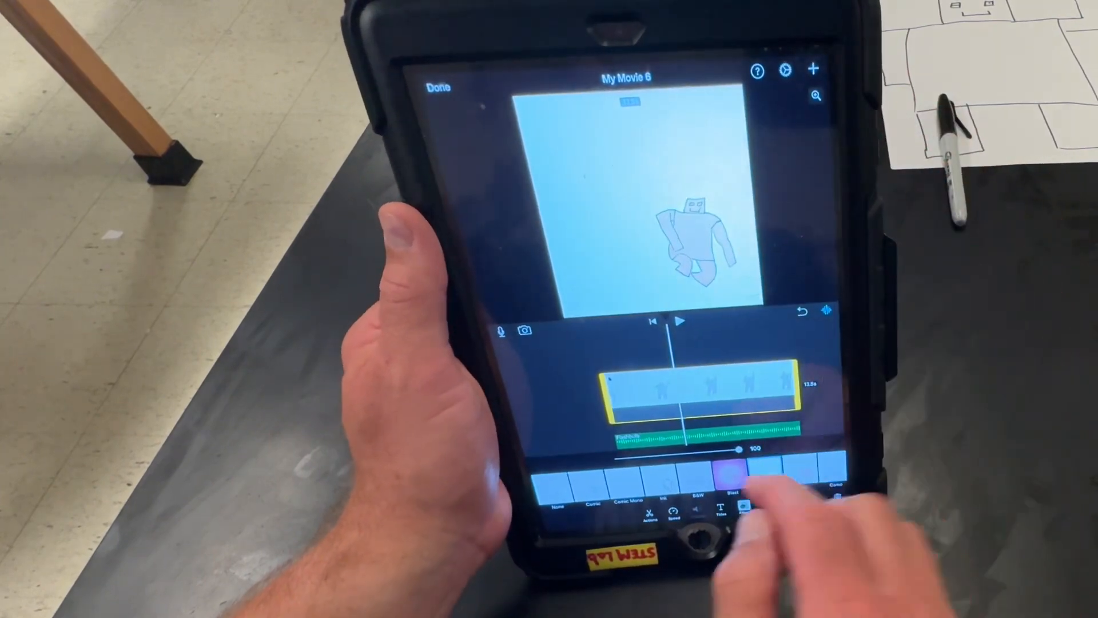
# Bring up the voiceover recorder over the robot clip.
pyautogui.click(682, 321)
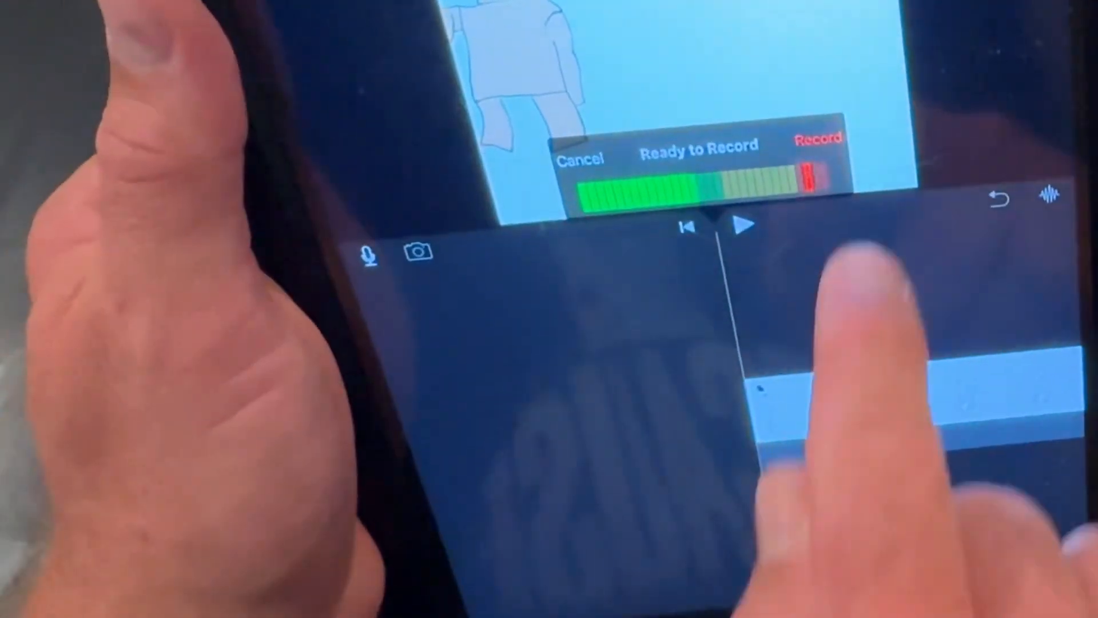
# Record and accept a voiceover under the robot clip, then show its speed options.
pyautogui.click(818, 140)
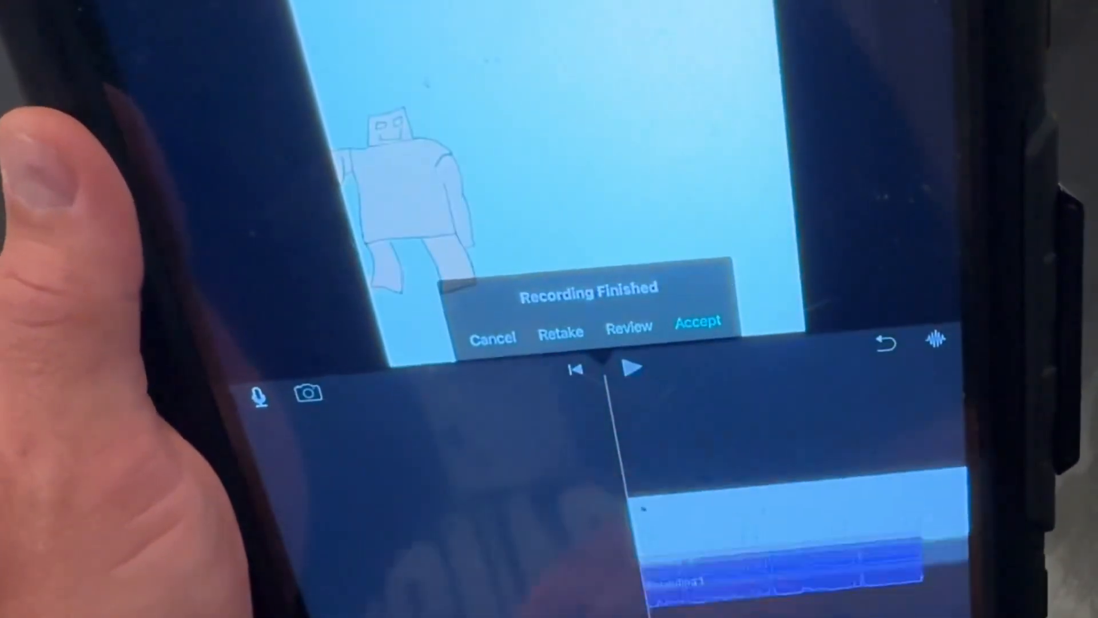
pyautogui.click(698, 322)
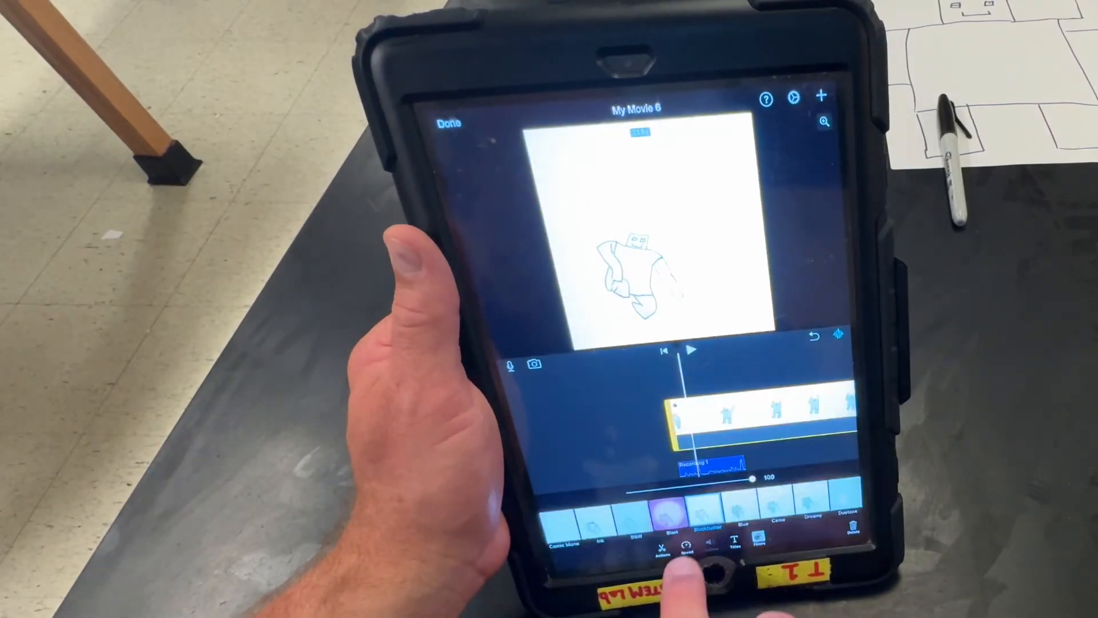
pyautogui.click(684, 549)
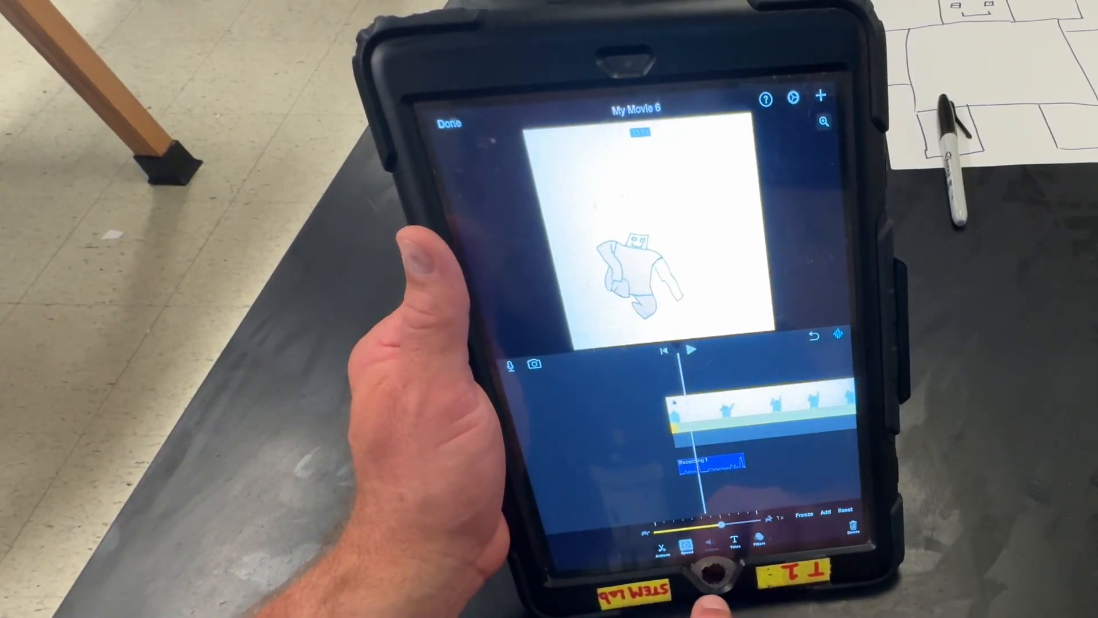